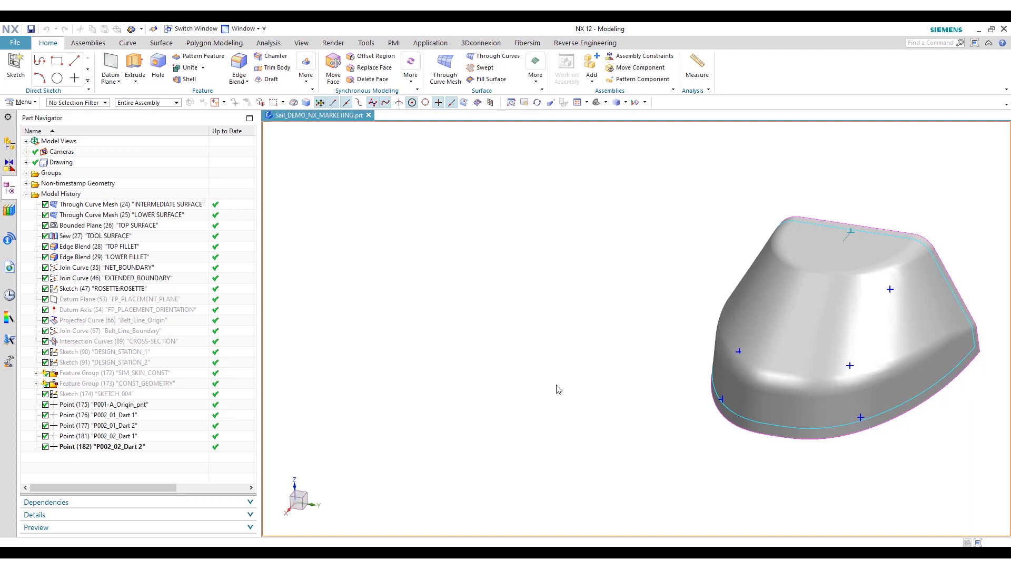
{"action": "mouse_move", "coordinate": [895, 288]}
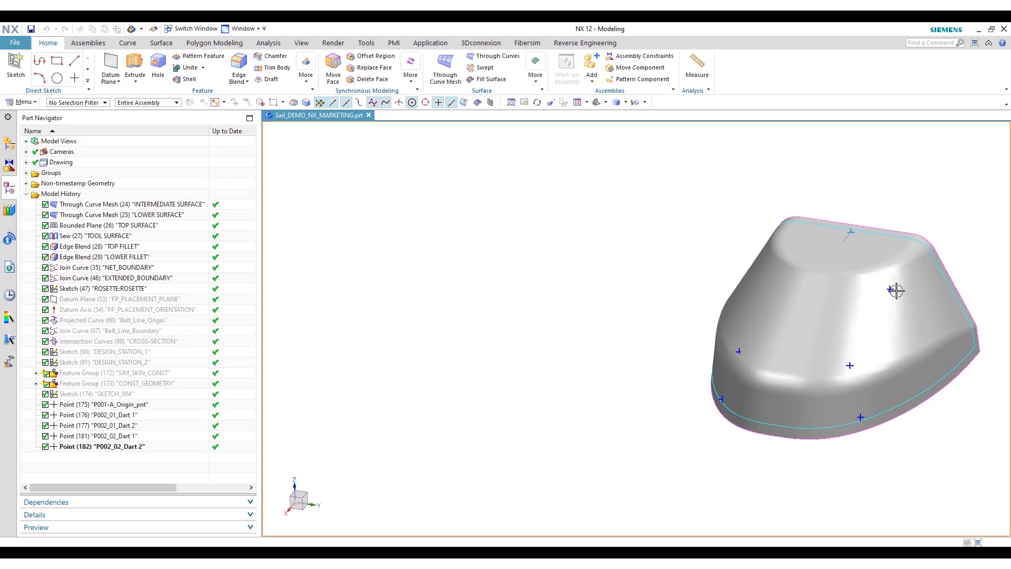
Step: Launch Fibersim and review the Sail-123 laminate and ROS001 rosette, then show the empty ply list
{"action": "left_click", "coordinate": [526, 42]}
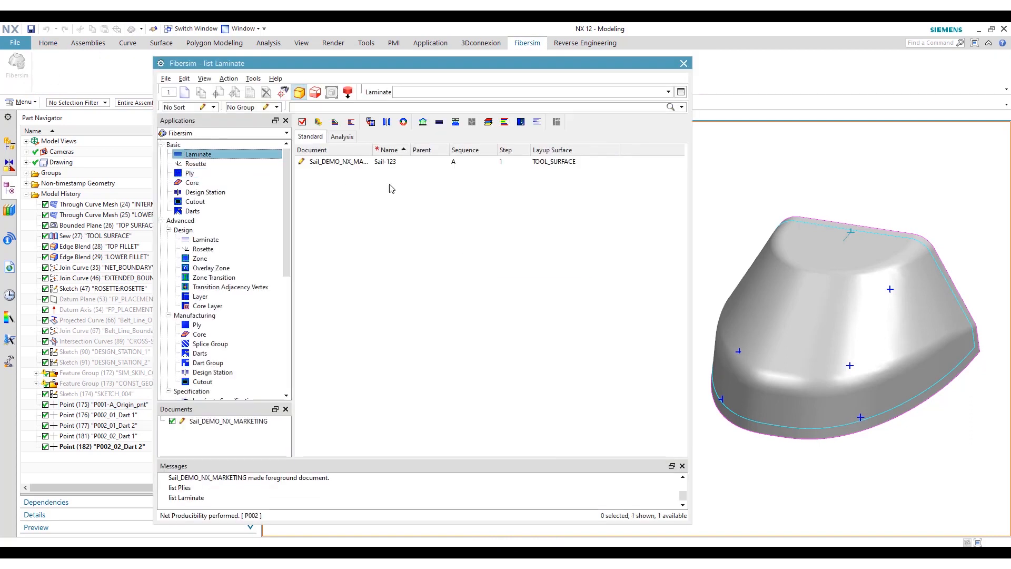
{"action": "left_click", "coordinate": [338, 162]}
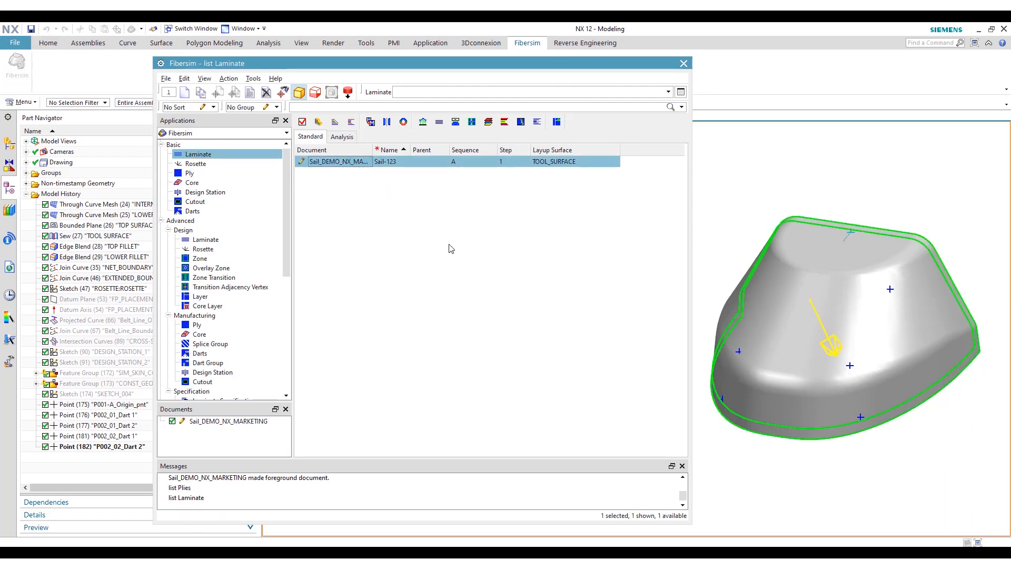
{"action": "mouse_move", "coordinate": [193, 163]}
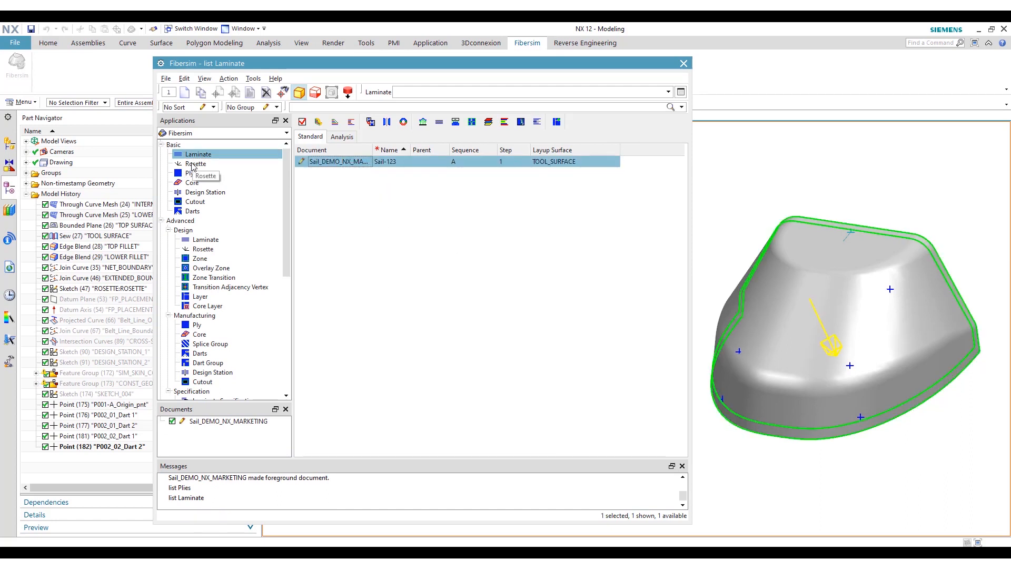
{"action": "left_click", "coordinate": [196, 164]}
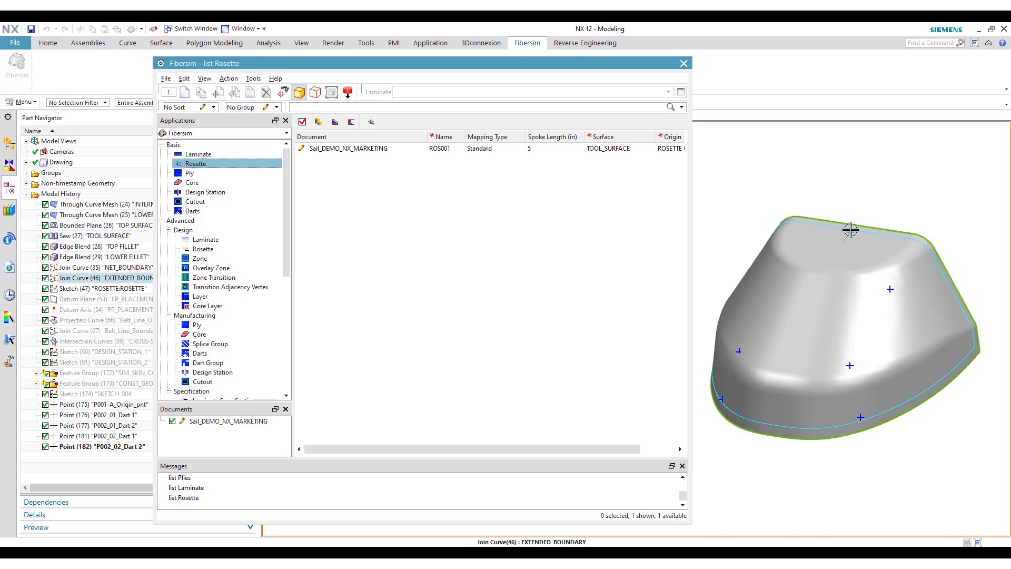
{"action": "left_click", "coordinate": [189, 173]}
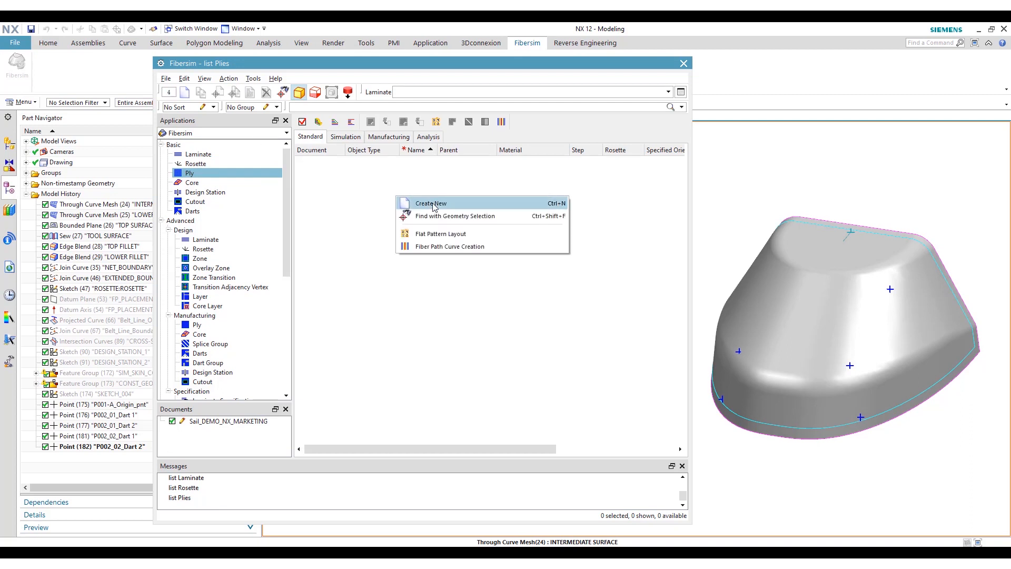
Step: Create plies P001–P004 at steps 10–40 with orientations 0, 45, 90 and -45
{"action": "left_click", "coordinate": [430, 203]}
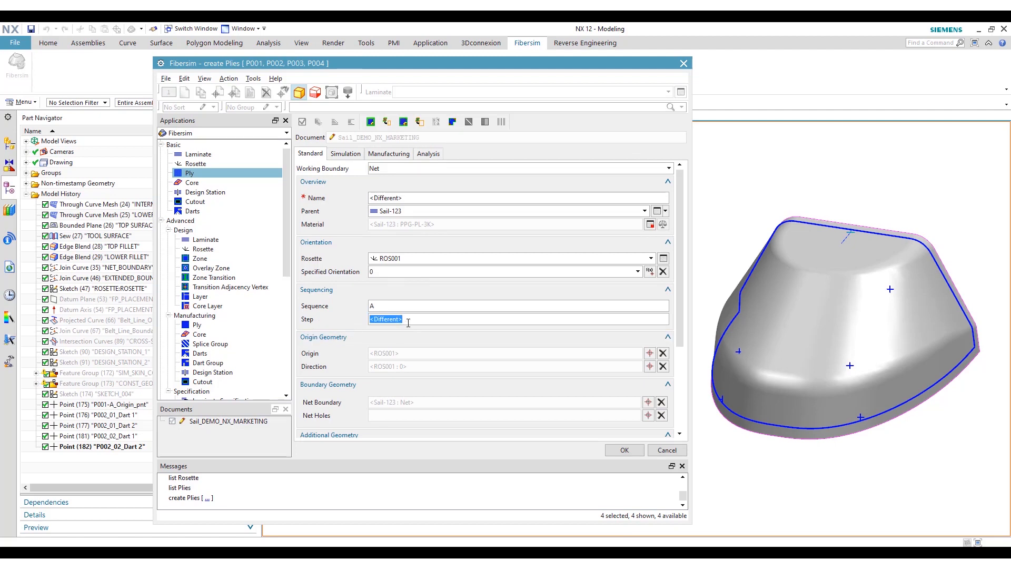
{"action": "type", "text": "10,1"}
{"action": "type", "text": "45"}
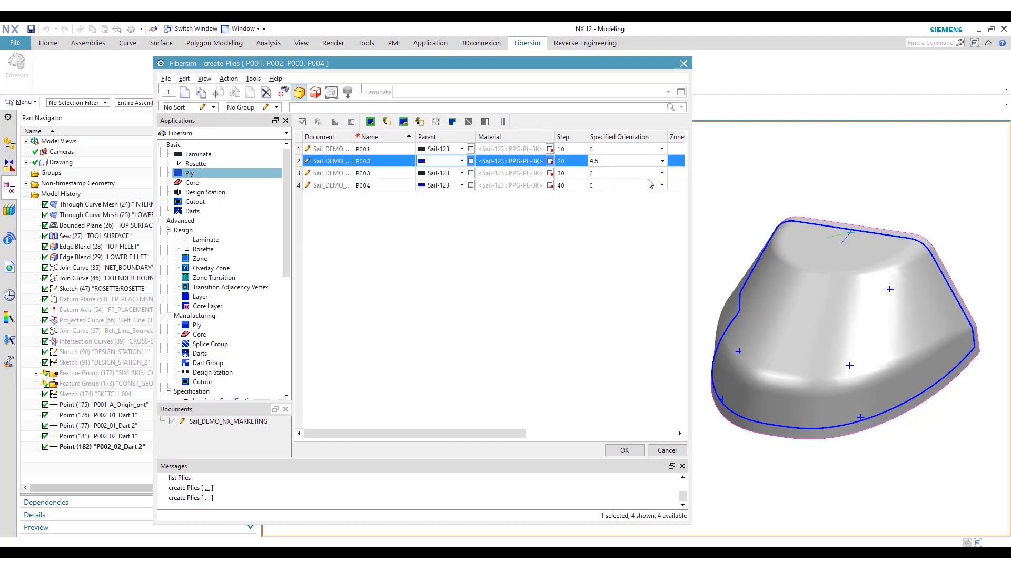
{"action": "left_click", "coordinate": [661, 172]}
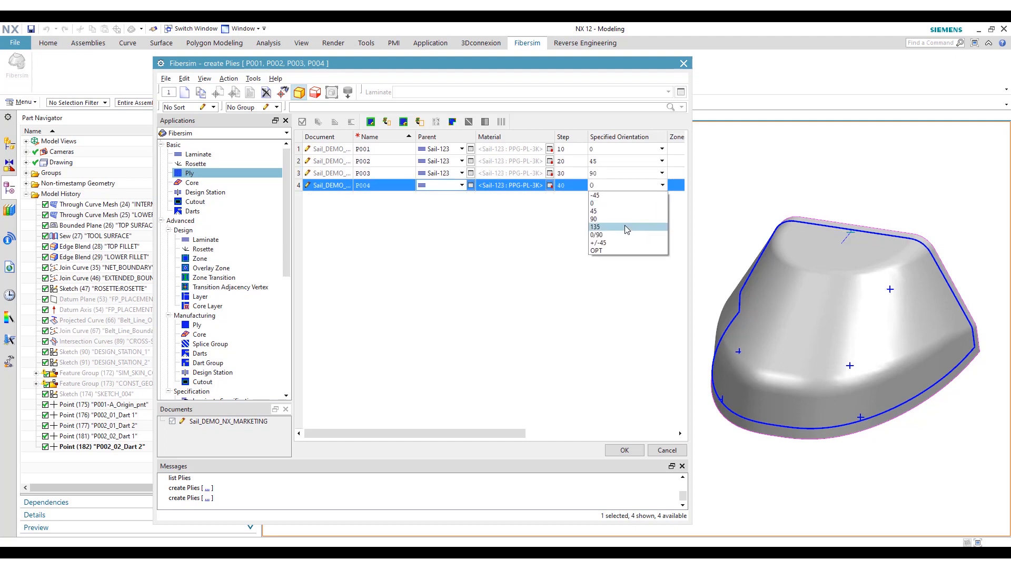
{"action": "left_click", "coordinate": [594, 195]}
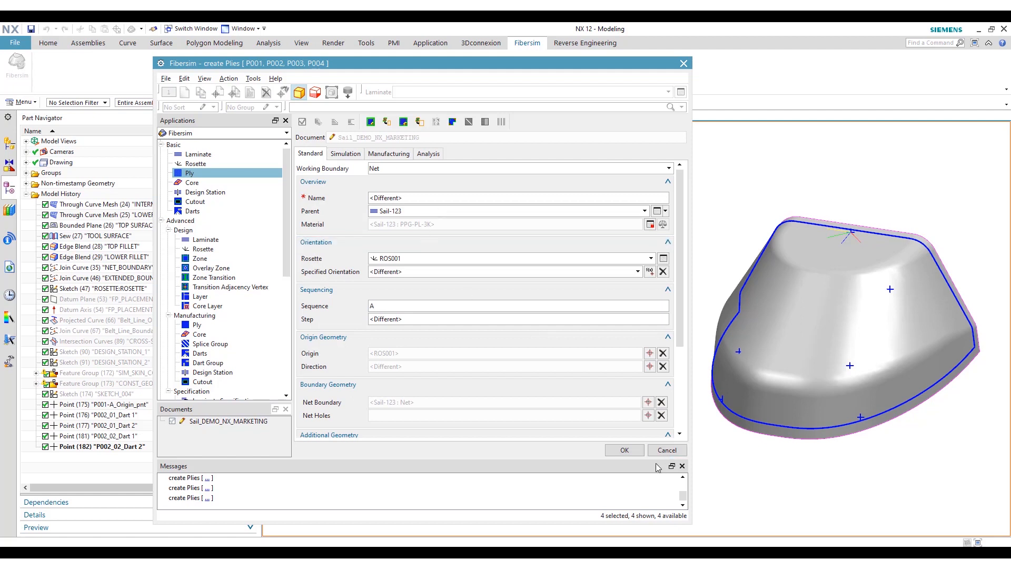
{"action": "left_click", "coordinate": [623, 450]}
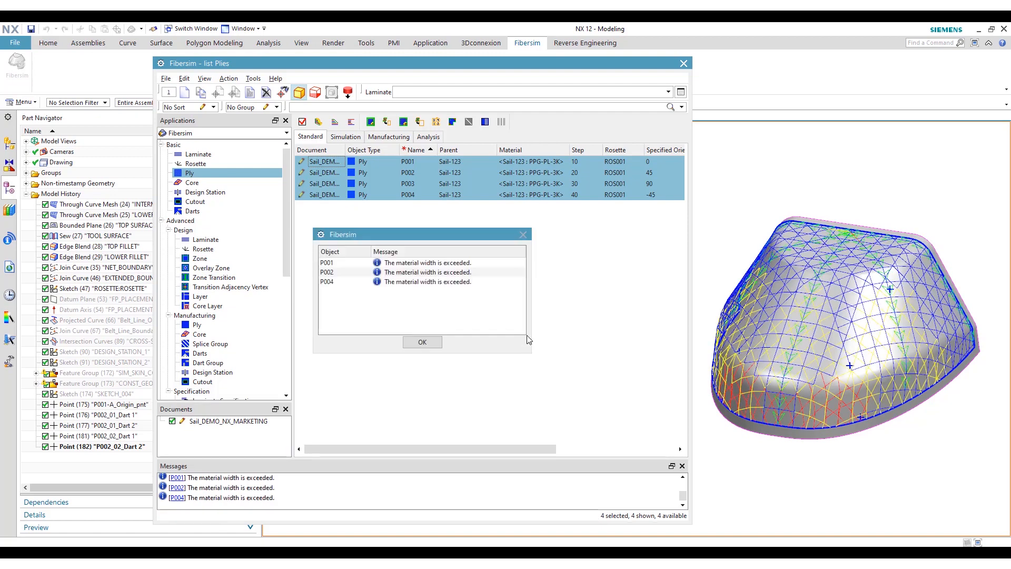
Step: Dismiss the material width warnings and modify ply P001 in its Manufacturing settings
{"action": "left_click", "coordinate": [421, 341]}
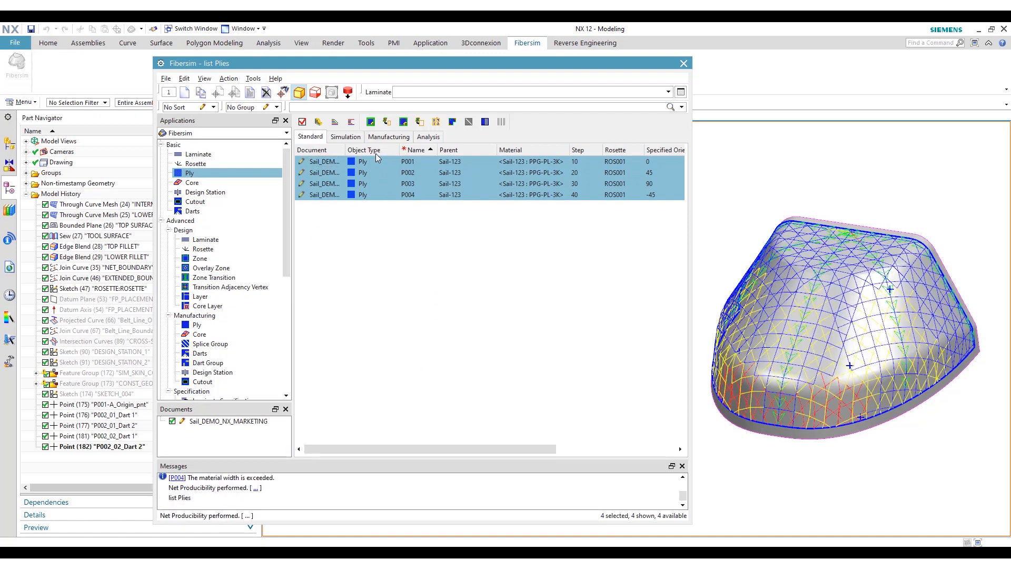
{"action": "left_click", "coordinate": [377, 162]}
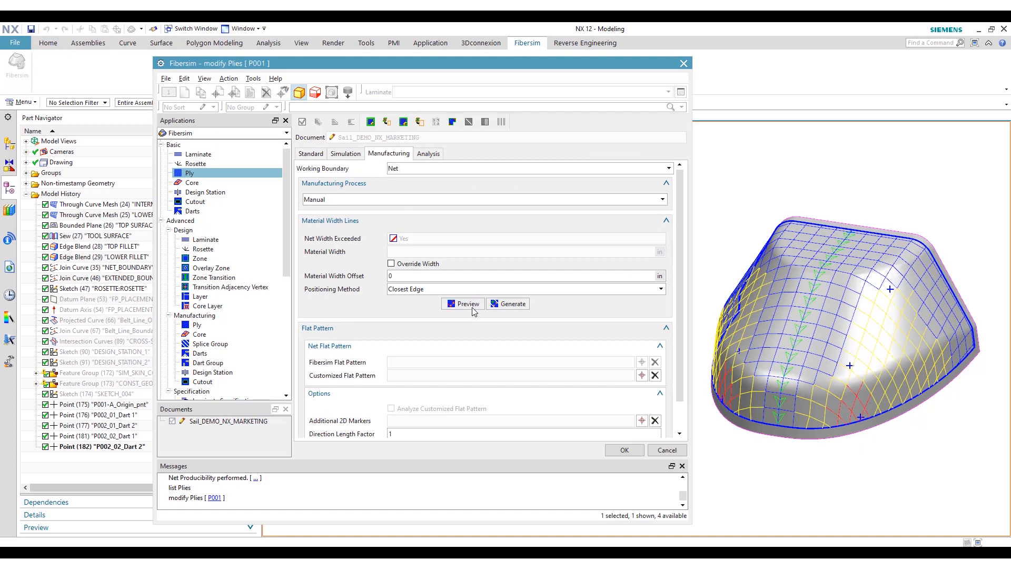
Step: Generate material width lines for P001 with a -15 in Material Width Offset and save the ply
{"action": "left_click", "coordinate": [463, 303]}
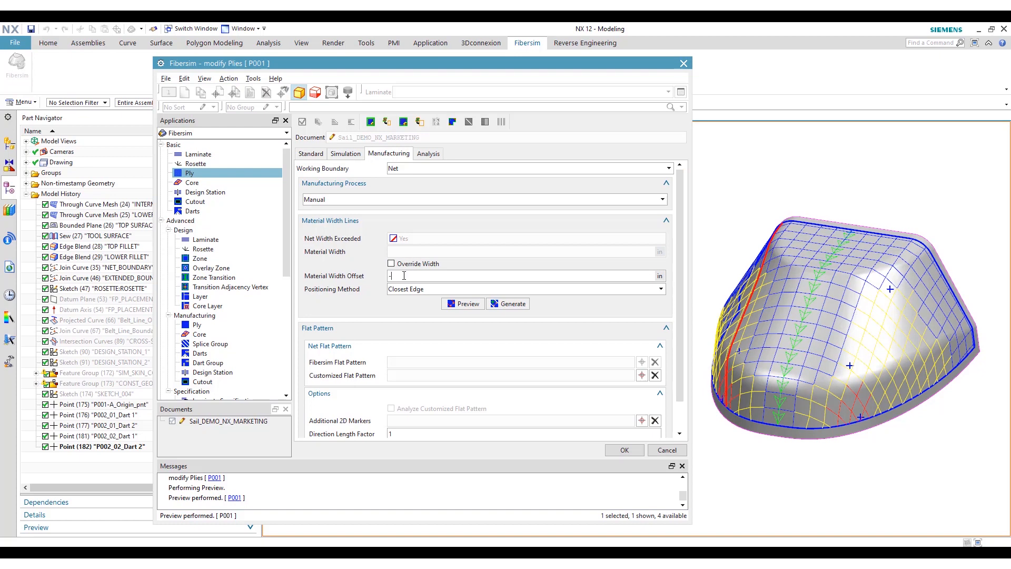
{"action": "type", "text": "-15"}
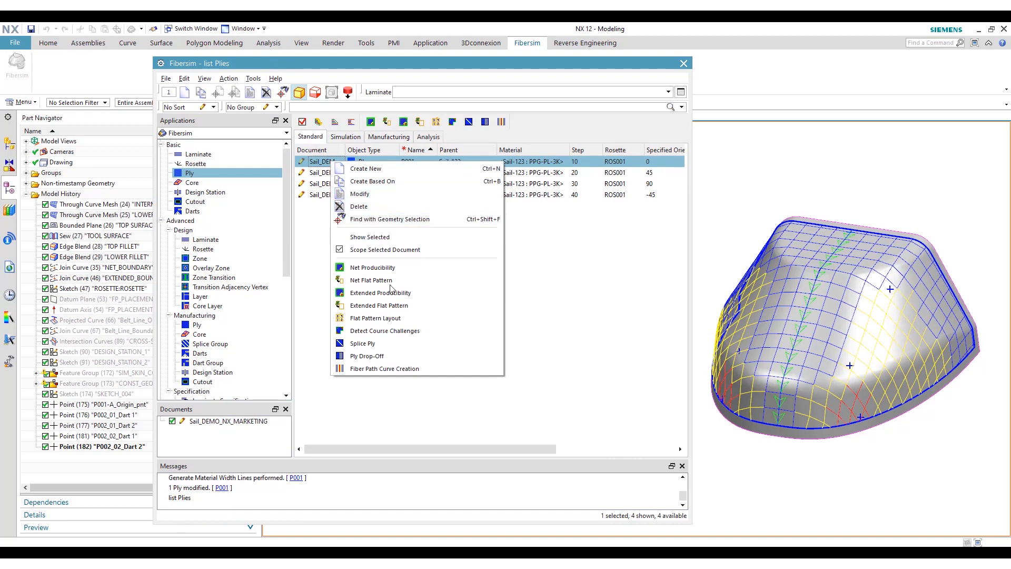
Step: Splice ply P001 along the NET_MWL_P001 curve into P001-A and P001-B
{"action": "left_click", "coordinate": [362, 343]}
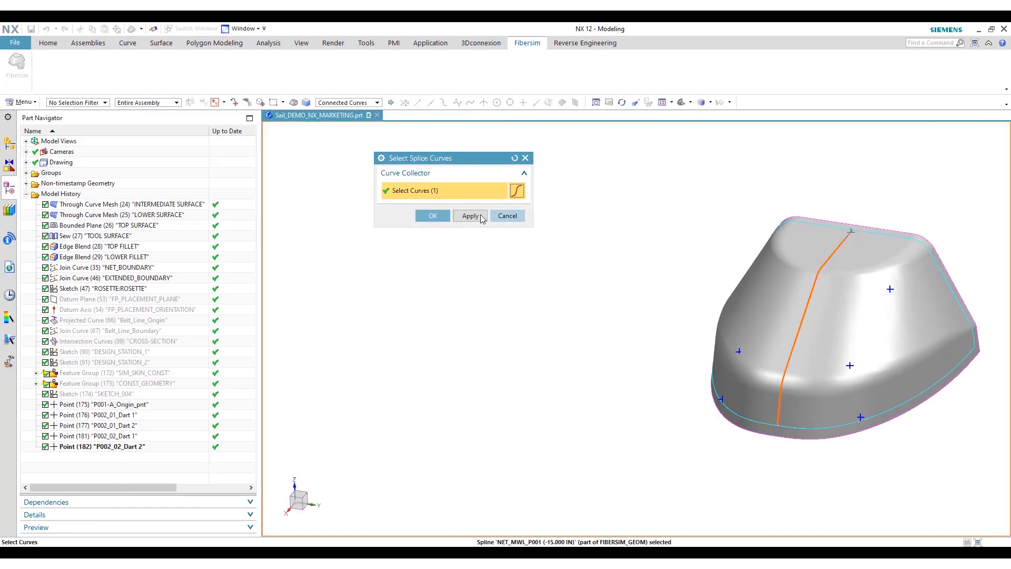
{"action": "left_click", "coordinate": [470, 215]}
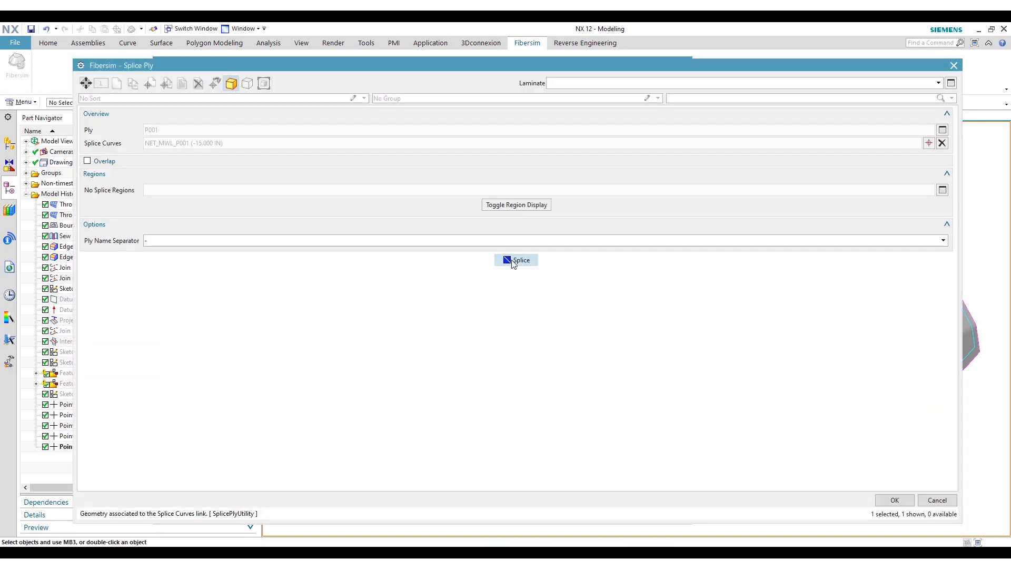
{"action": "left_click", "coordinate": [516, 259]}
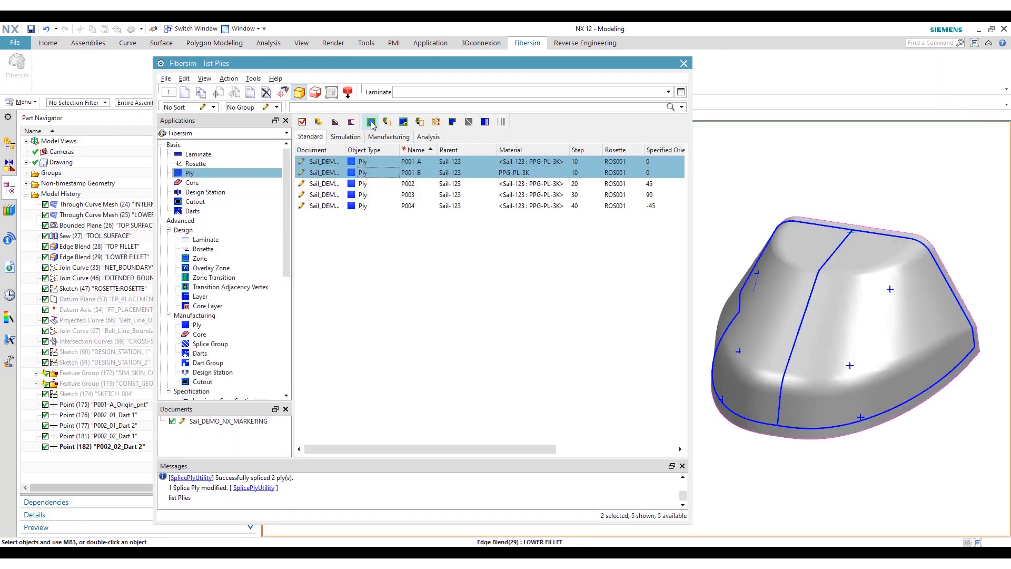
Step: Rerun net producibility on P001-A and P001-B and view the draped mesh of P001-A
{"action": "left_click", "coordinate": [371, 122]}
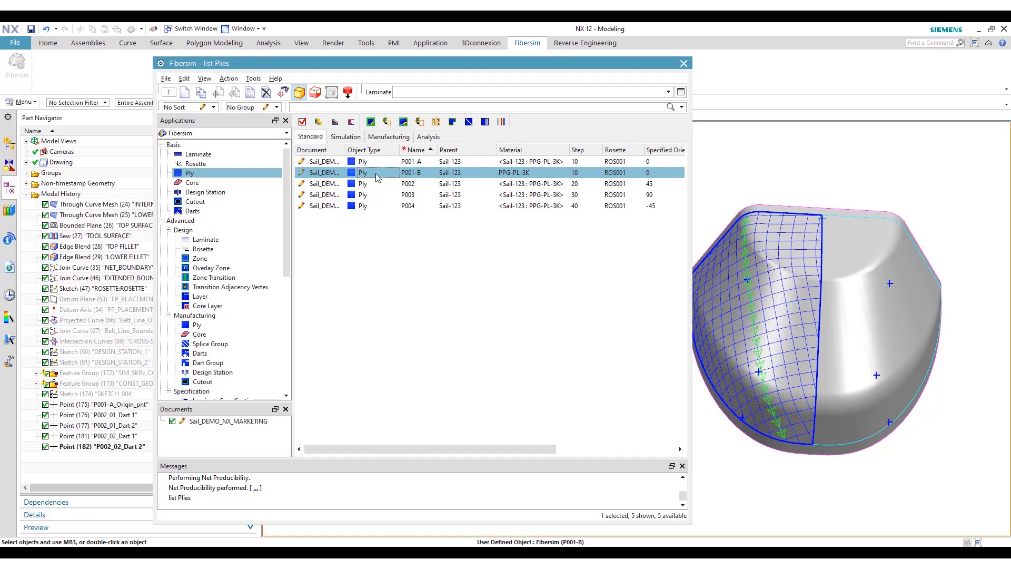
{"action": "left_click", "coordinate": [402, 162]}
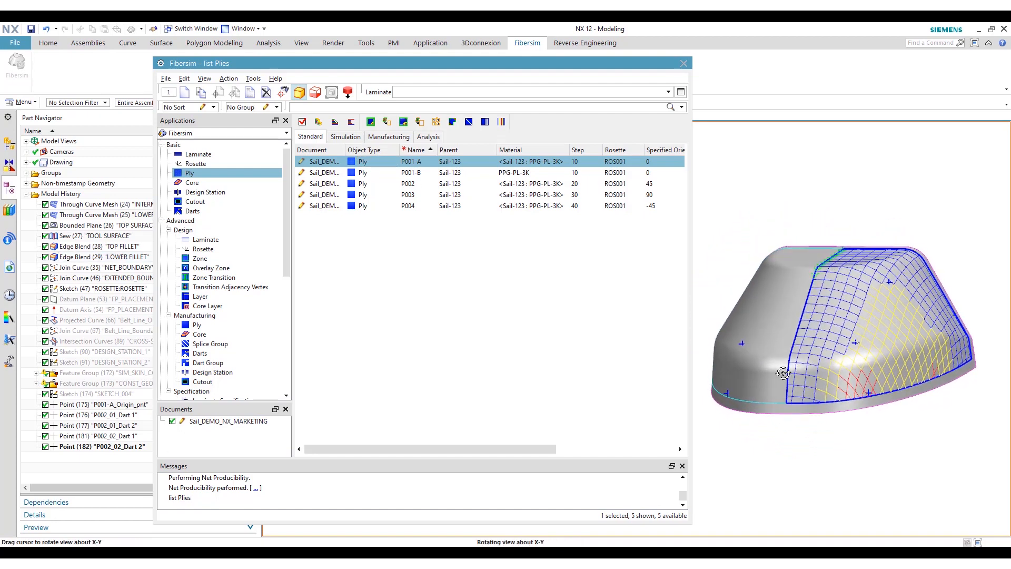
Step: Give P001-A a new simulation origin point on the INTERMEDIATE SURFACE face and regenerate its grid
{"action": "double_click", "coordinate": [411, 161]}
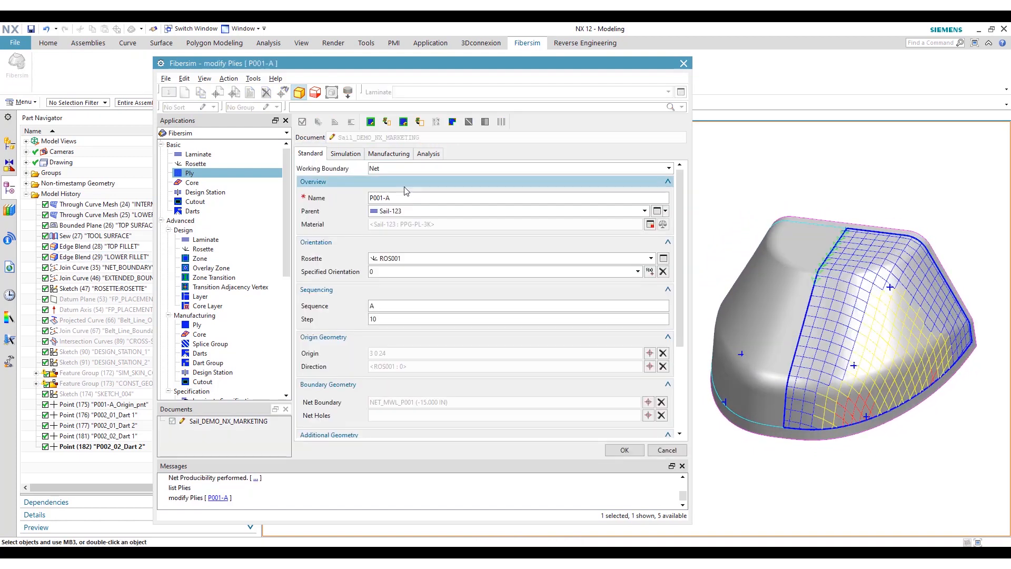
{"action": "left_click", "coordinate": [345, 154]}
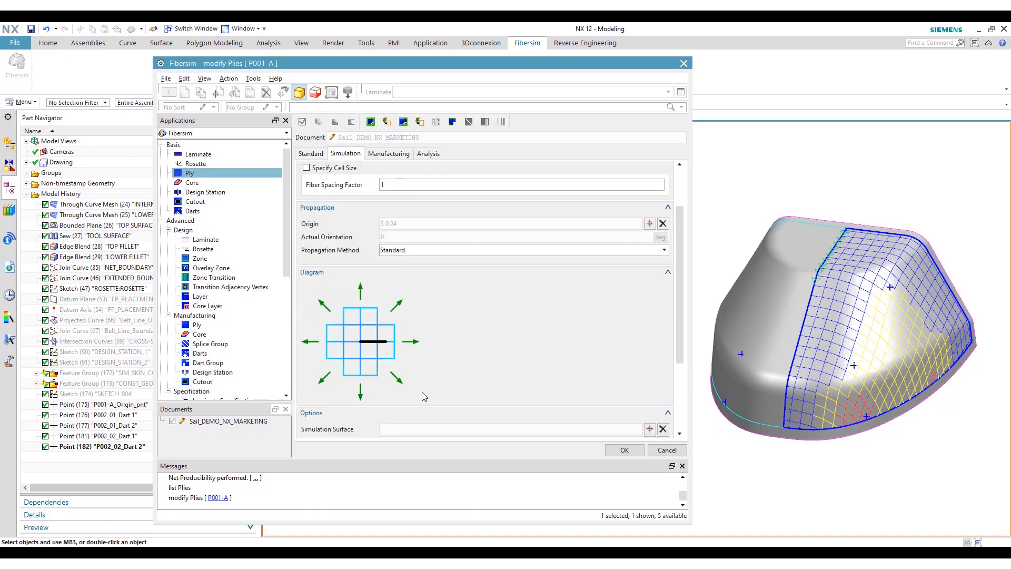
{"action": "mouse_move", "coordinate": [360, 341]}
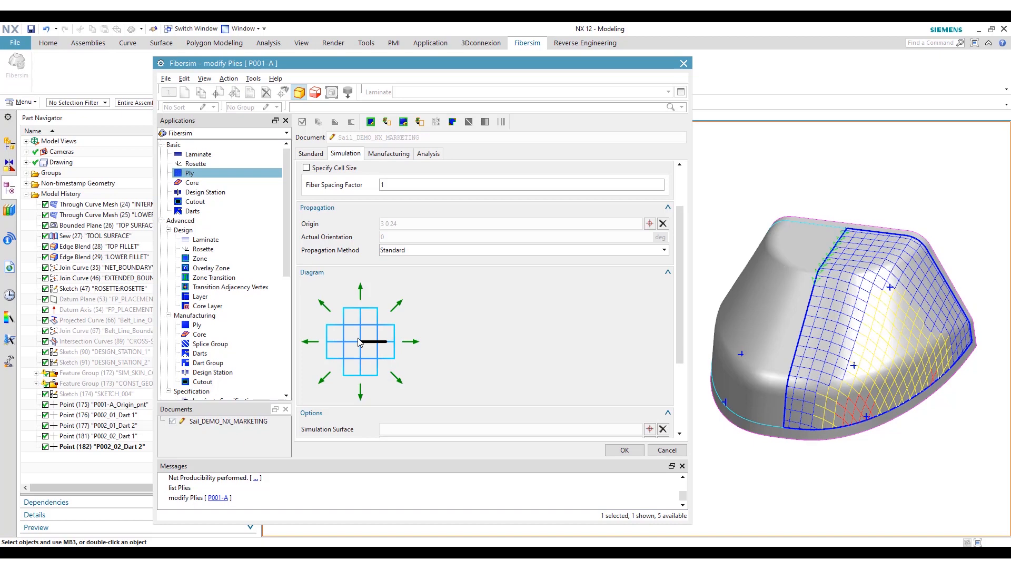
{"action": "mouse_move", "coordinate": [369, 339]}
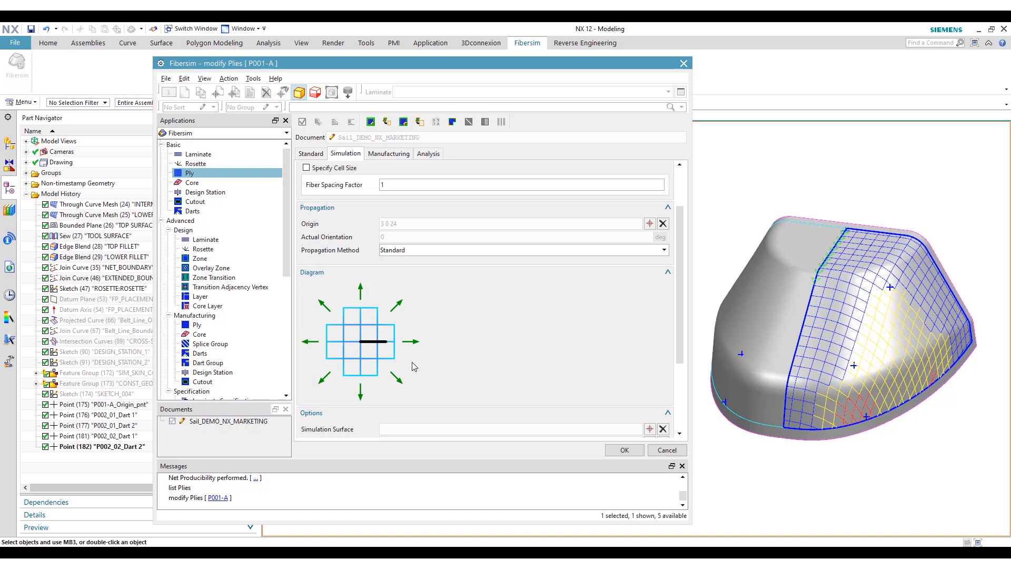
{"action": "mouse_move", "coordinate": [360, 386]}
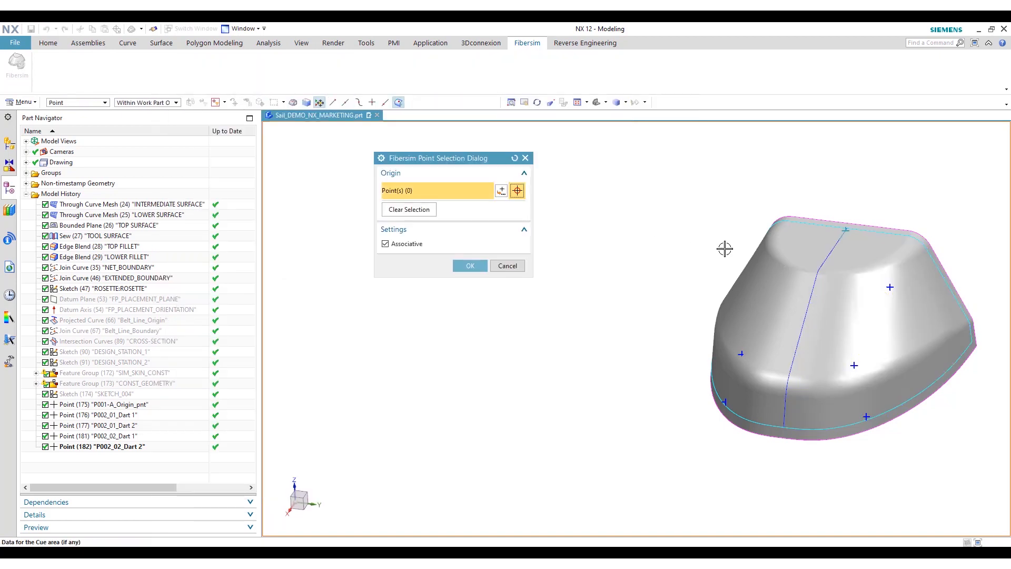
{"action": "mouse_move", "coordinate": [888, 287]}
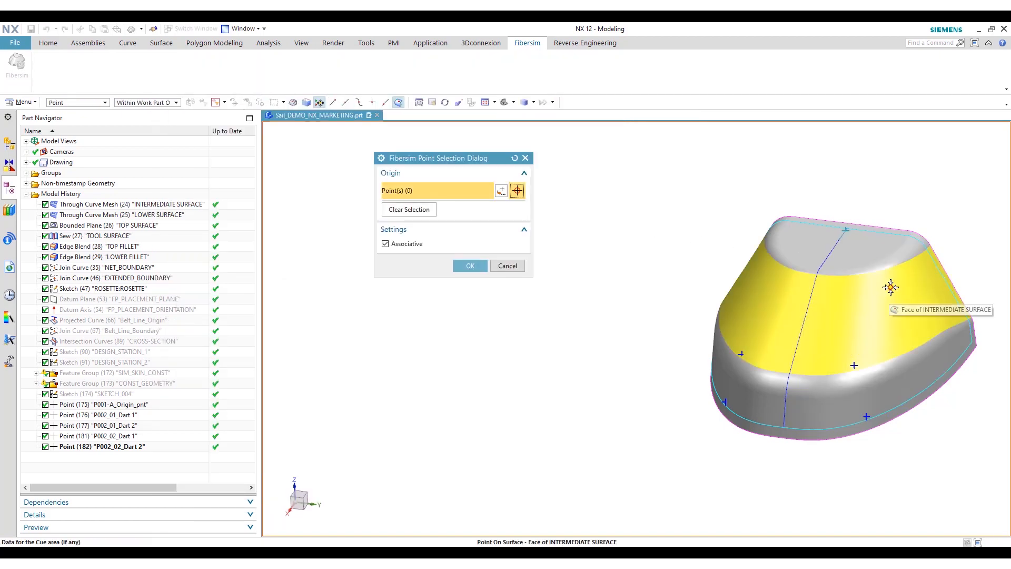
{"action": "left_click", "coordinate": [889, 286]}
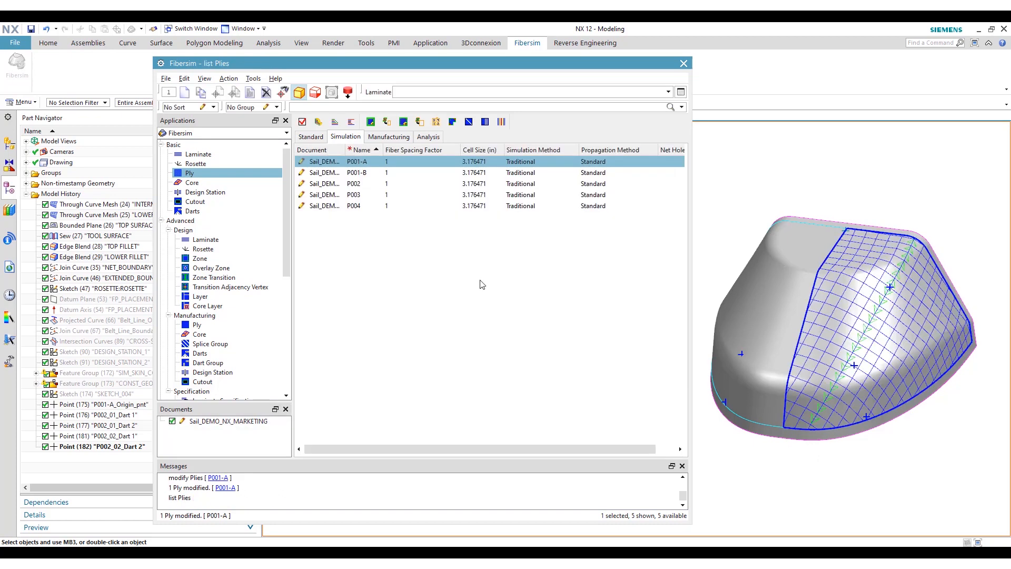
Step: Modify ply P002 and show its empty Link Slit Dart list under Additional Geometry
{"action": "left_click", "coordinate": [358, 183]}
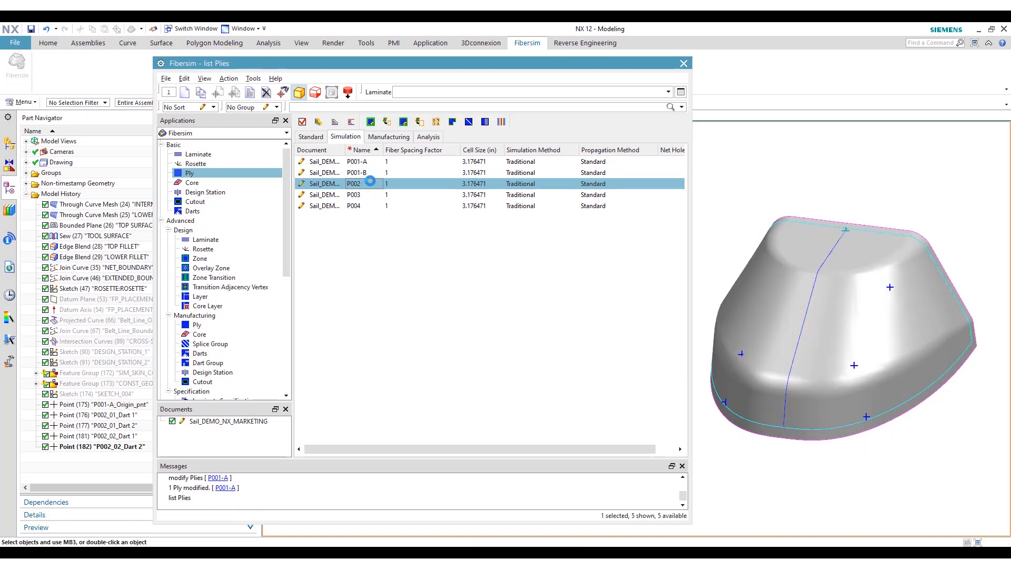
{"action": "double_click", "coordinate": [354, 184]}
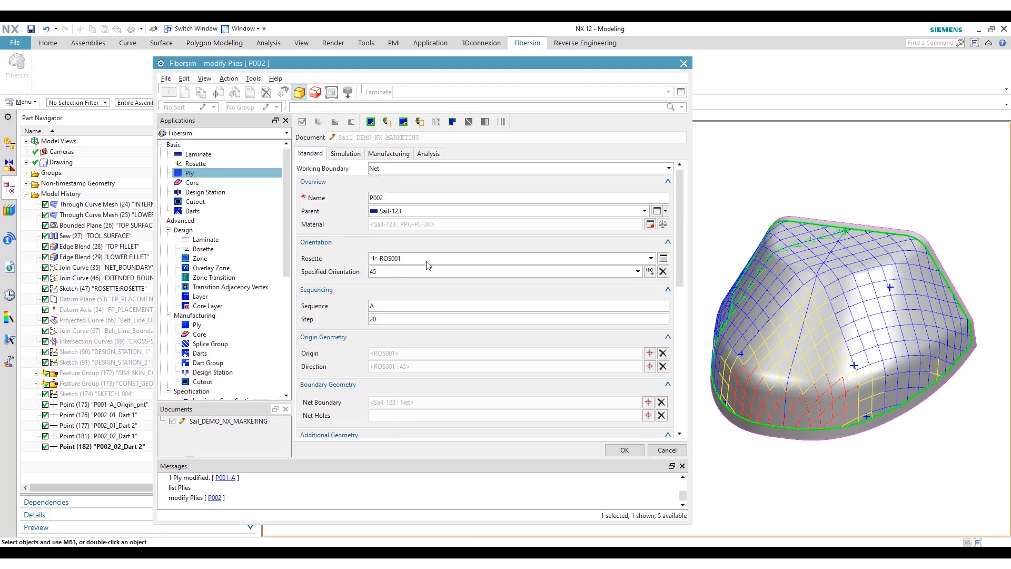
{"action": "scroll", "scroll_direction": "down", "scroll_amount": 3}
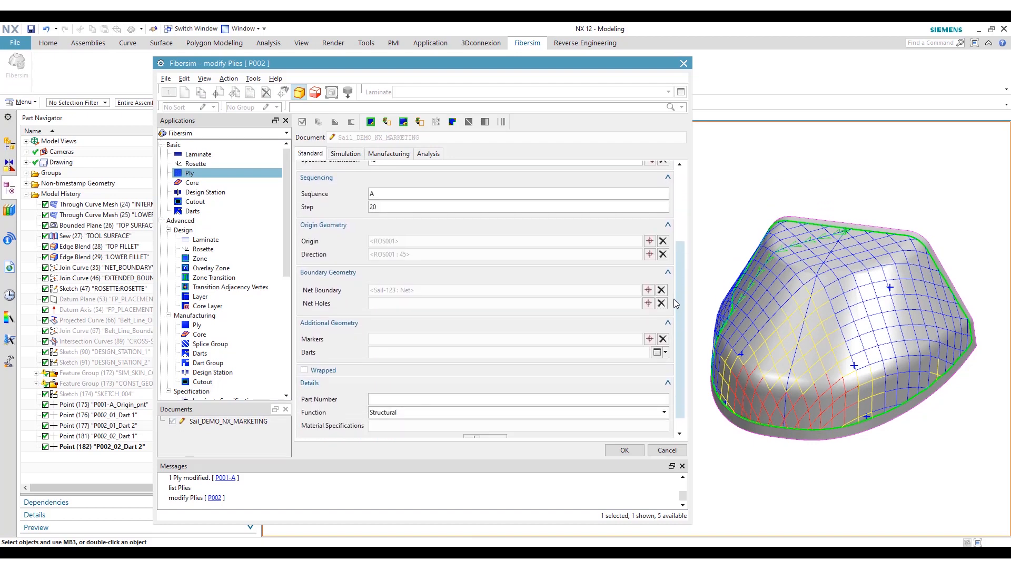
{"action": "scroll", "scroll_direction": "down", "scroll_amount": 3}
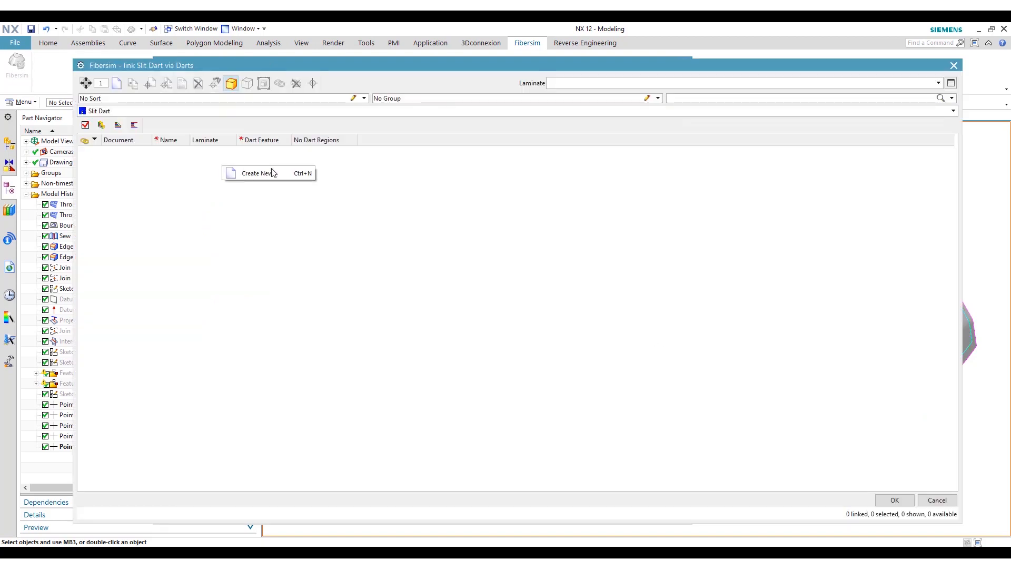
Step: Create SlitDart001 from its two base curve dart points
{"action": "left_click", "coordinate": [255, 173]}
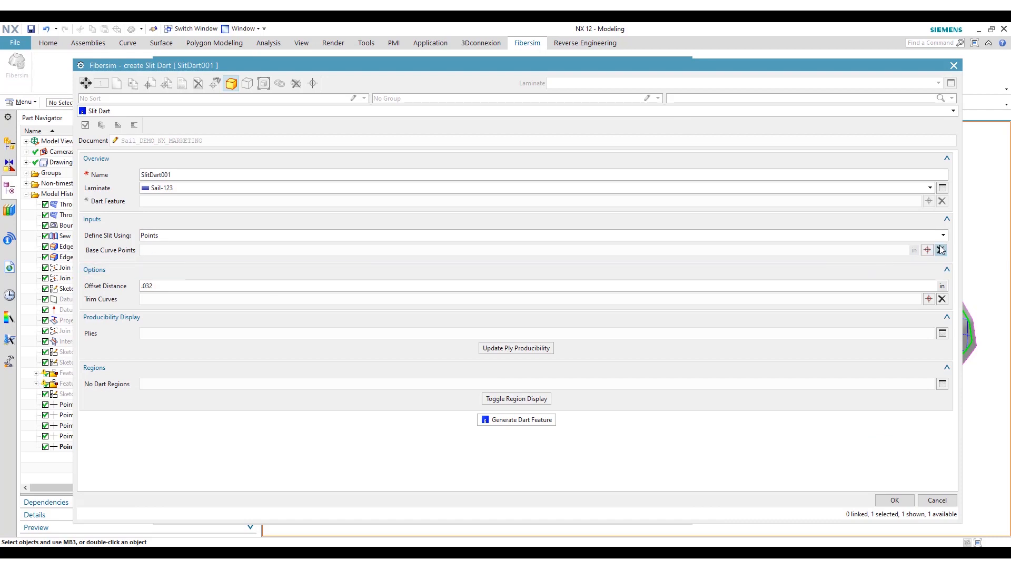
{"action": "left_click", "coordinate": [941, 249]}
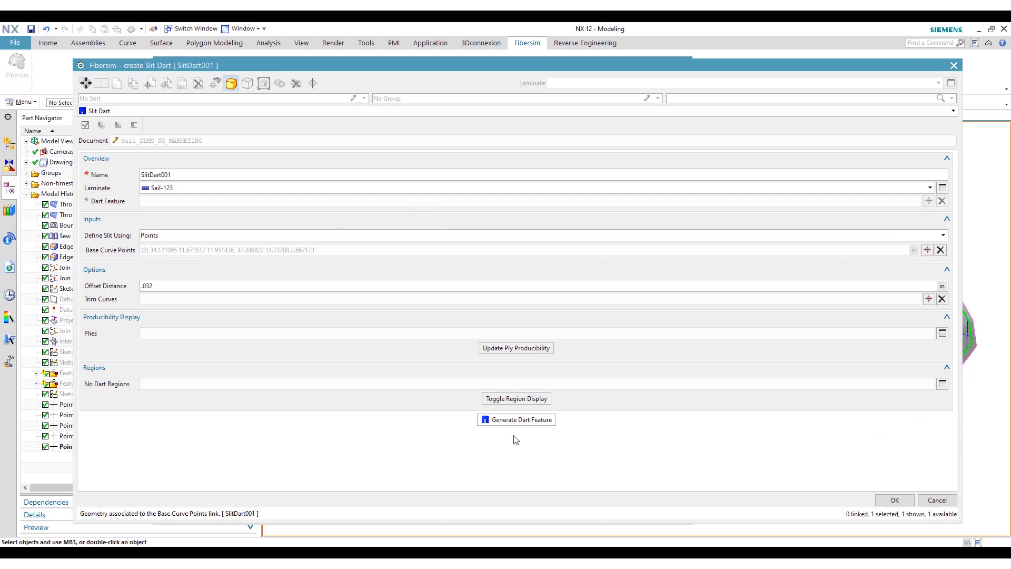
{"action": "left_click", "coordinate": [516, 419]}
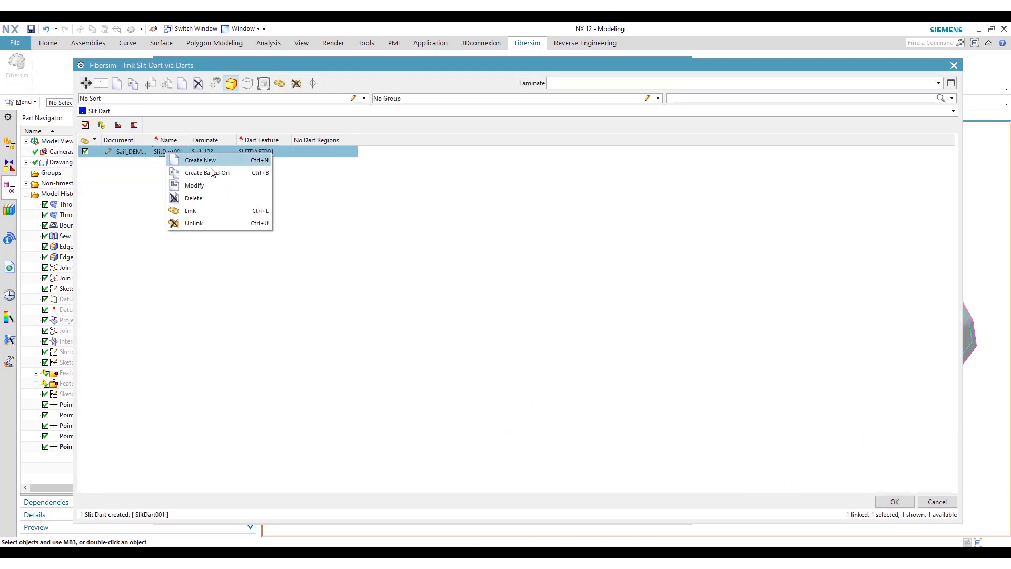
Step: Create SlitDart002 from the P002_02 dart points and link both slit darts to P002
{"action": "left_click", "coordinate": [200, 160]}
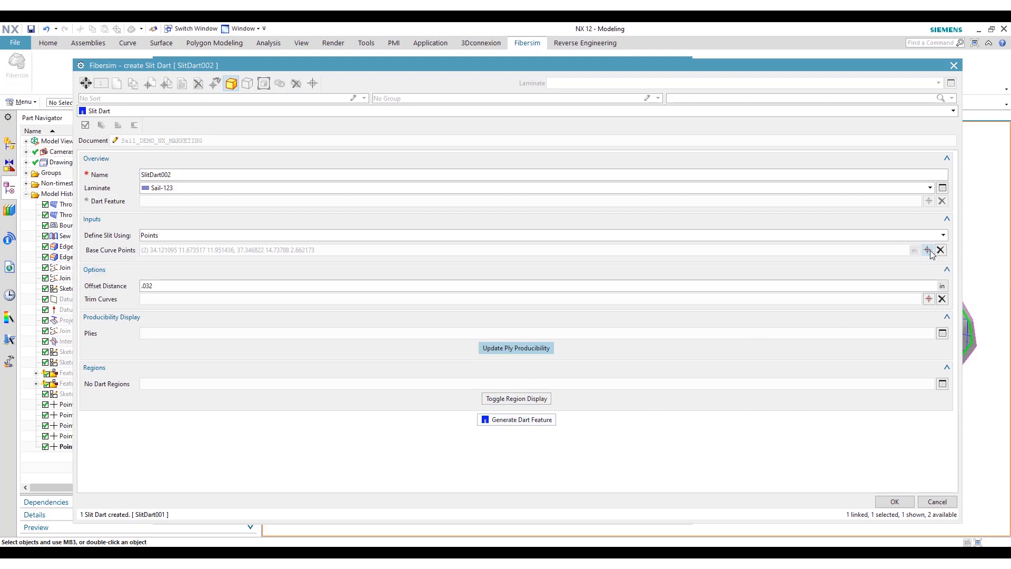
{"action": "left_click", "coordinate": [928, 249]}
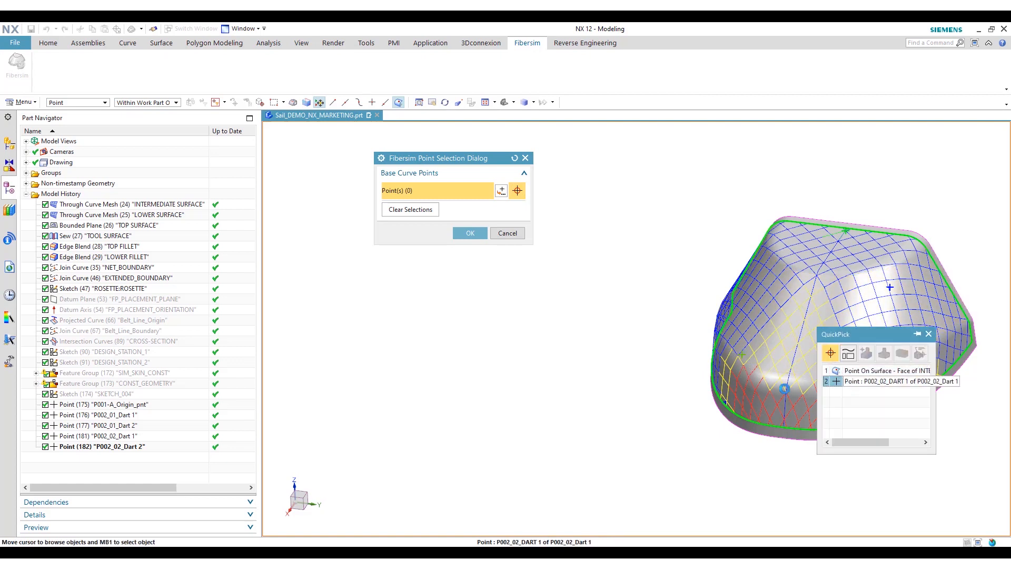
{"action": "left_click", "coordinate": [895, 382]}
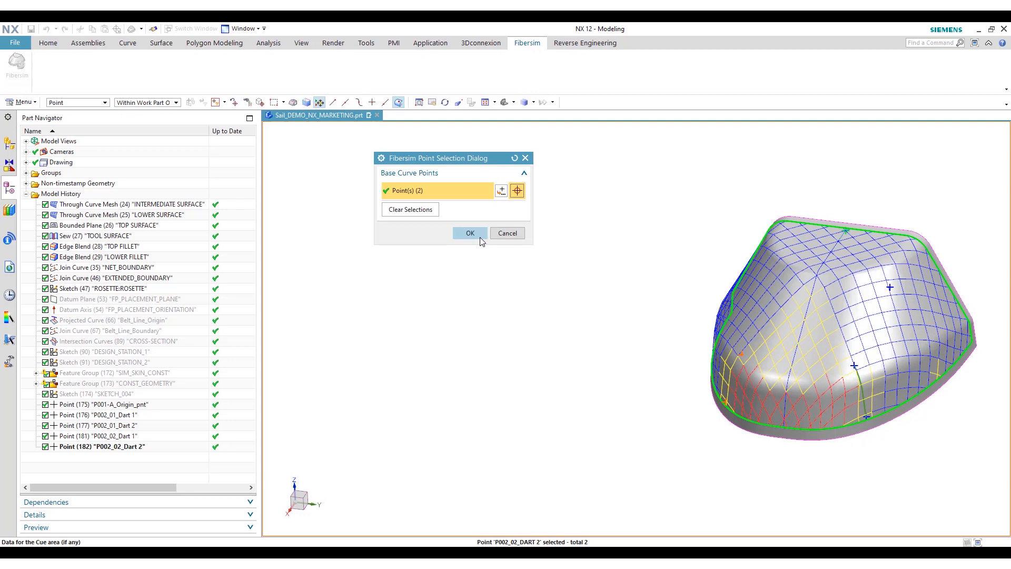
{"action": "left_click", "coordinate": [469, 232]}
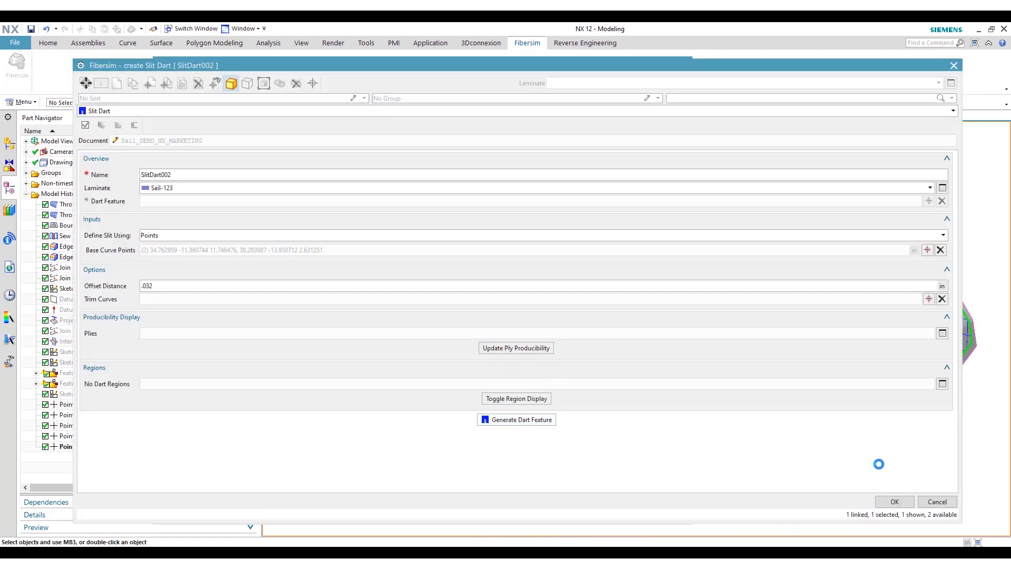
{"action": "left_click", "coordinate": [516, 419]}
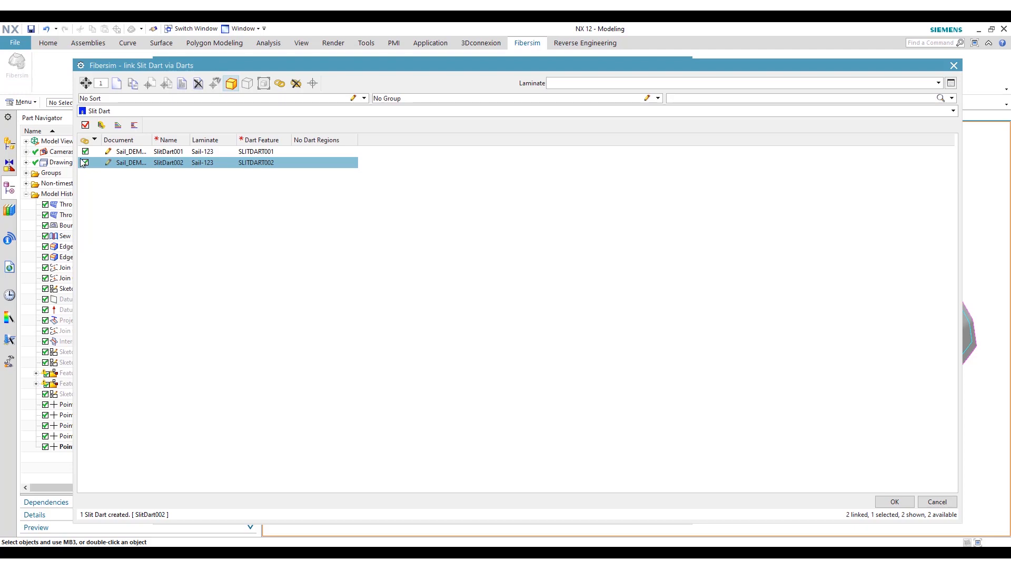
{"action": "left_click", "coordinate": [893, 501]}
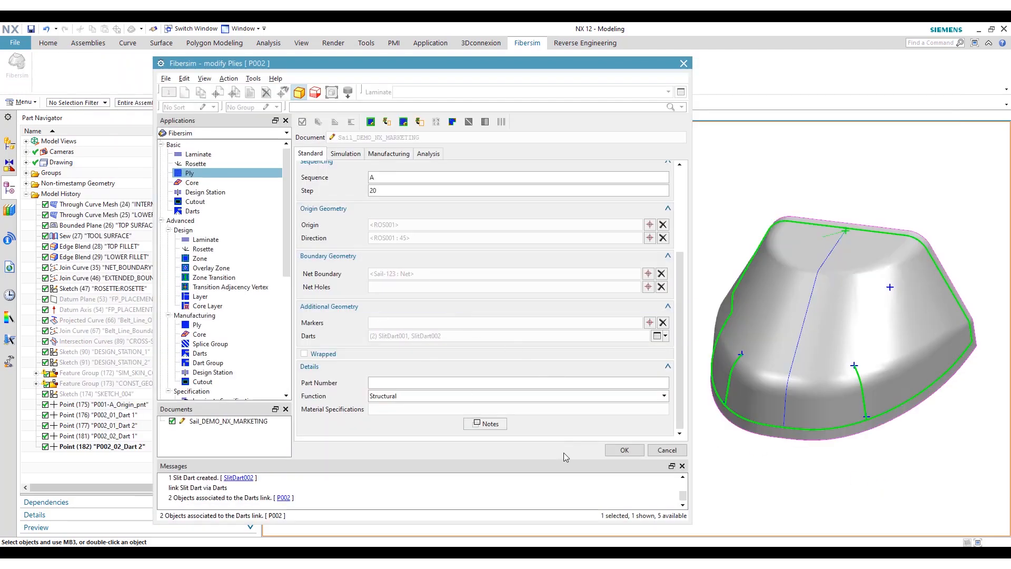
Step: Save P002 with its darts, rerun net producibility and dismiss the material width warning
{"action": "left_click", "coordinate": [370, 122]}
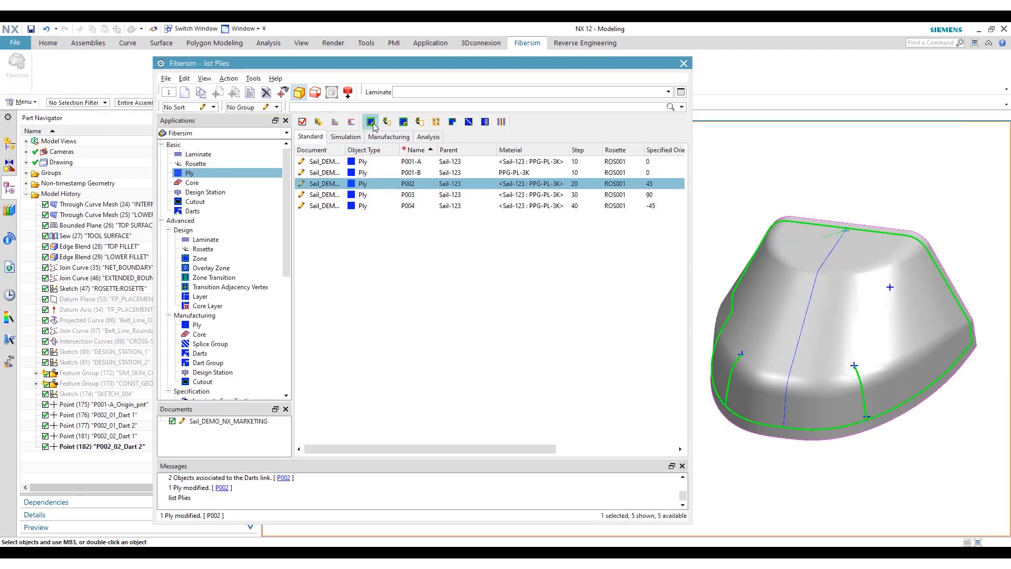
{"action": "left_click", "coordinate": [370, 122]}
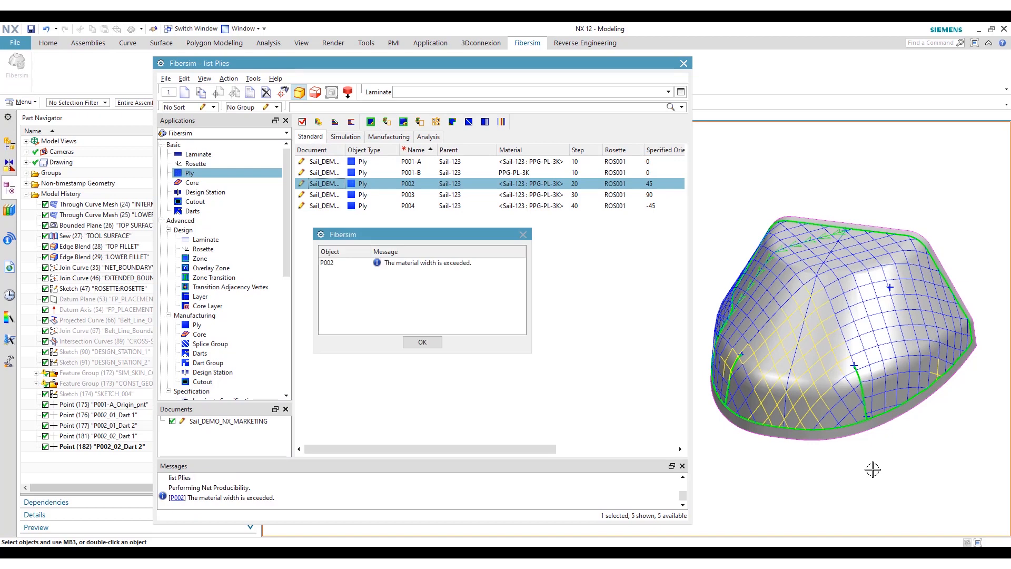
{"action": "left_click", "coordinate": [421, 342]}
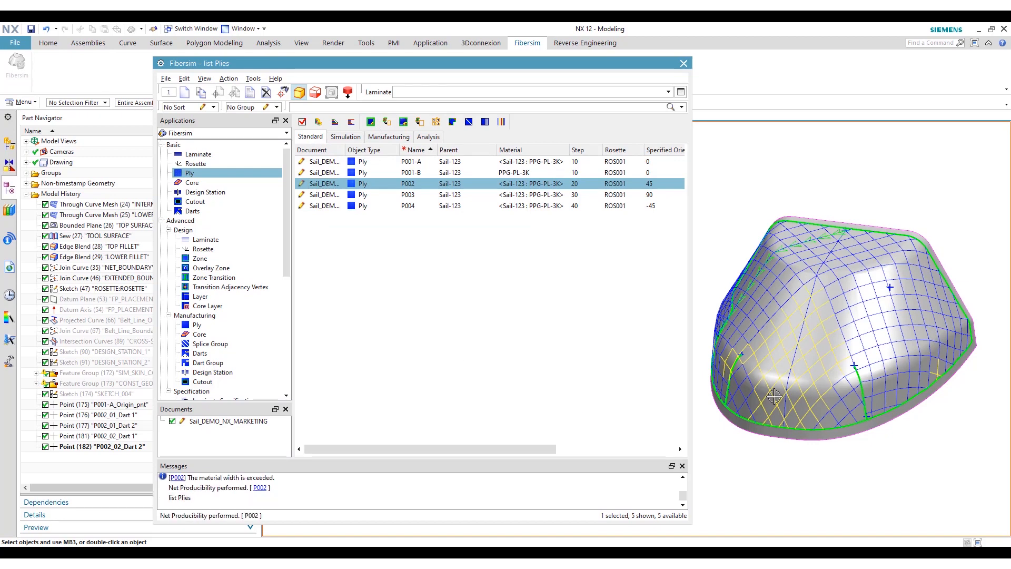
{"action": "mouse_move", "coordinate": [812, 469]}
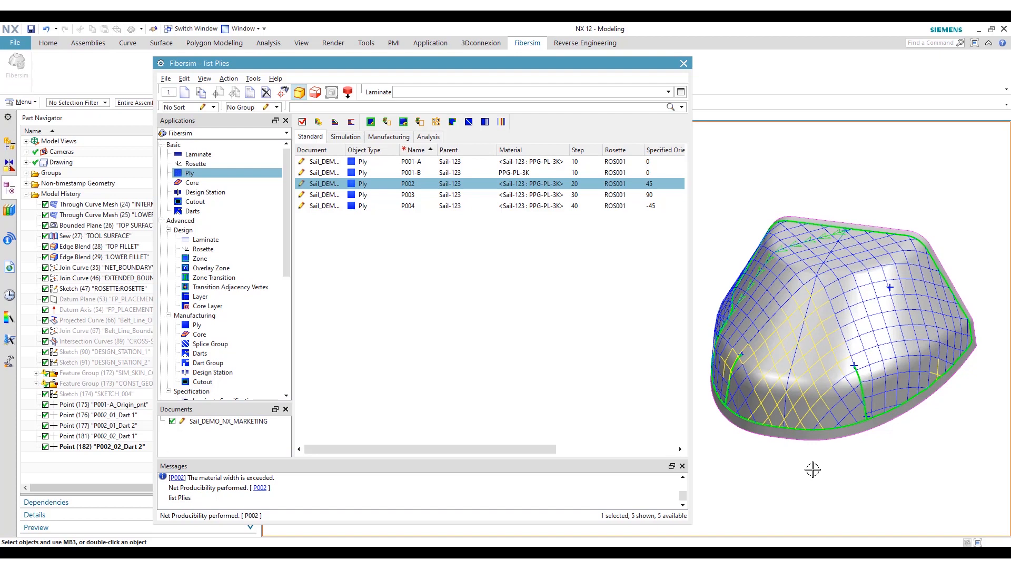
{"action": "mouse_move", "coordinate": [739, 371]}
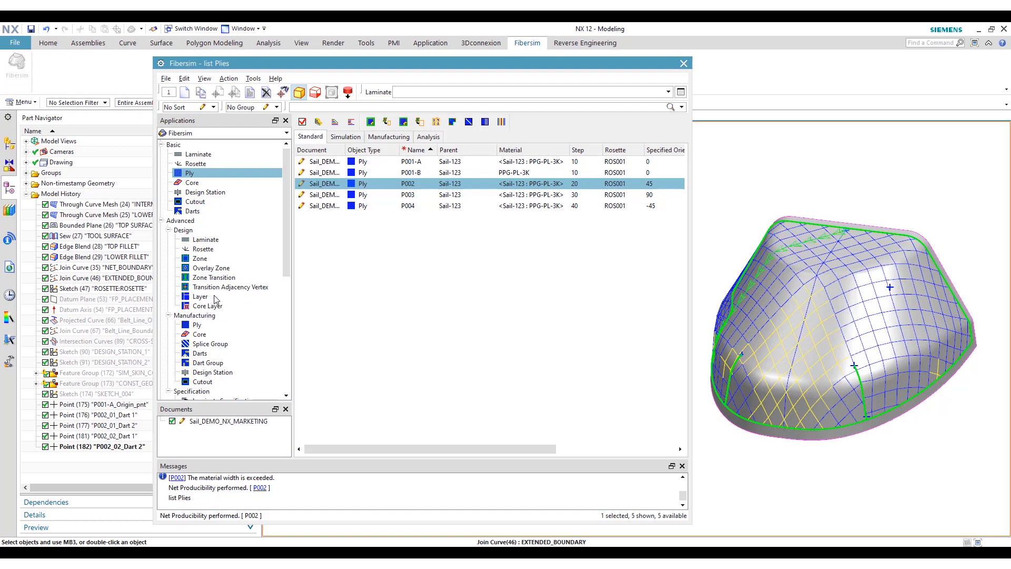
Step: List the document's darts, showing SlitDart001 and SlitDart002 on laminate Sail-123
{"action": "left_click", "coordinate": [200, 353]}
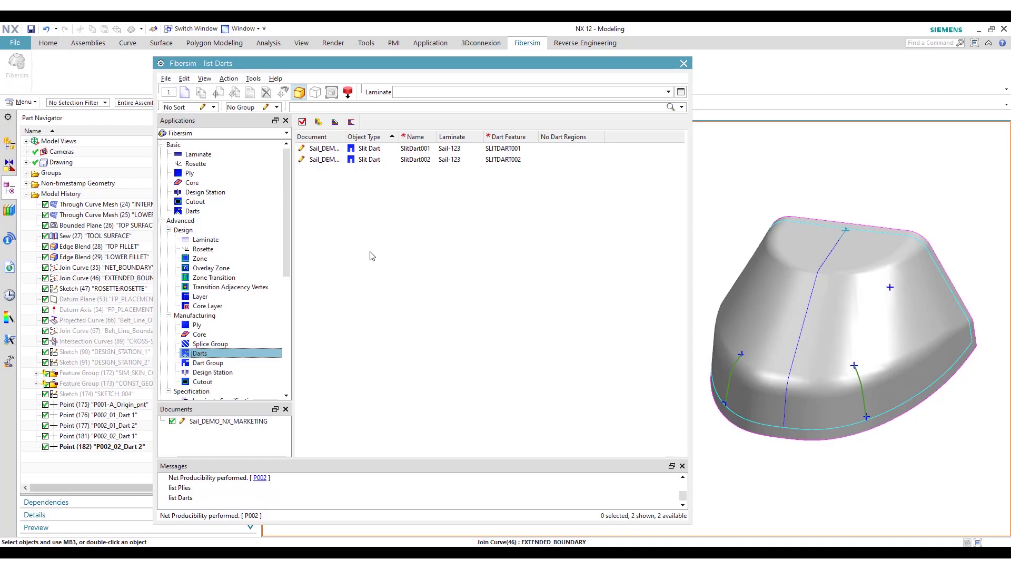
{"action": "mouse_move", "coordinate": [354, 274]}
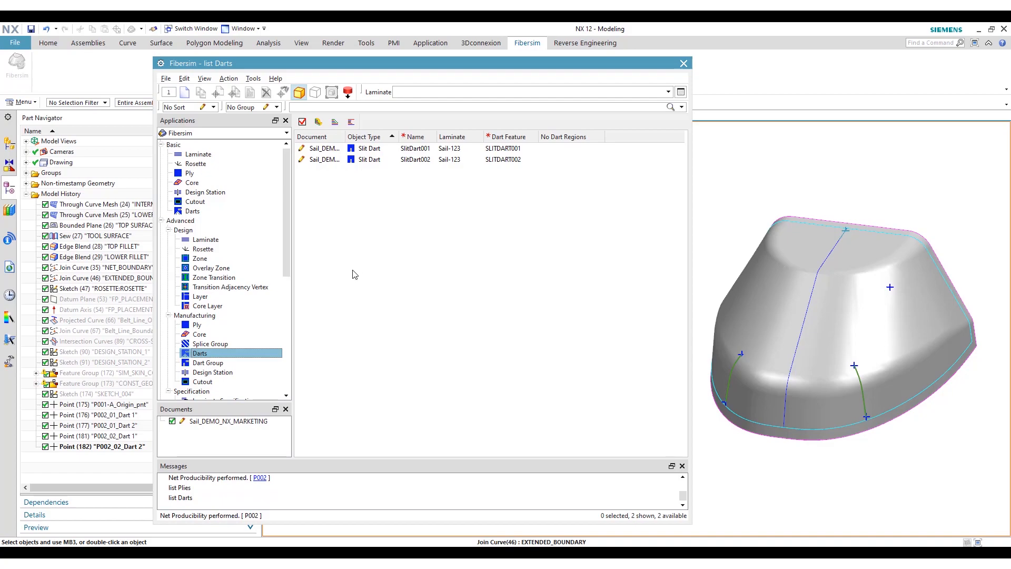